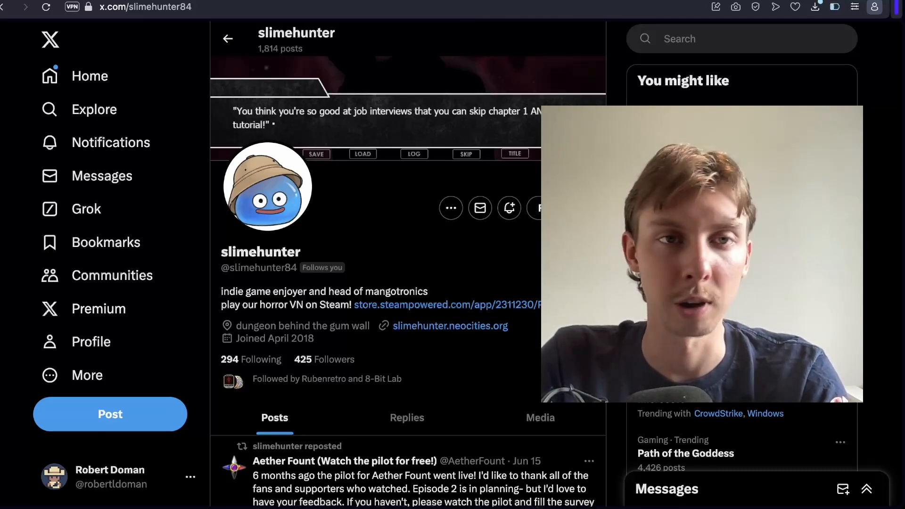
Step: Show the Mangotronics Employment Collection Steam page and scroll through screenshots of Crap Job and Crazy Factory
{"action": "left_click", "coordinate": [446, 304]}
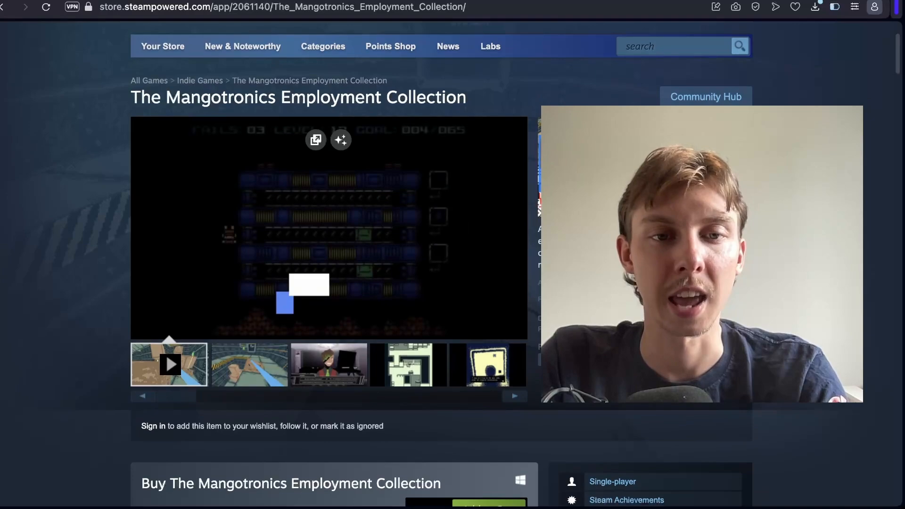
{"action": "scroll", "scroll_direction": "down", "scroll_amount": 3}
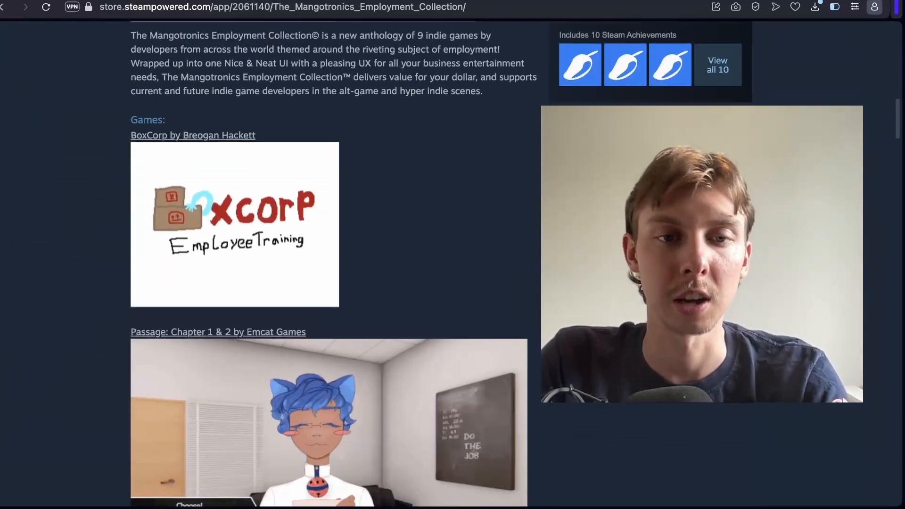
{"action": "scroll", "scroll_direction": "down", "scroll_amount": 3}
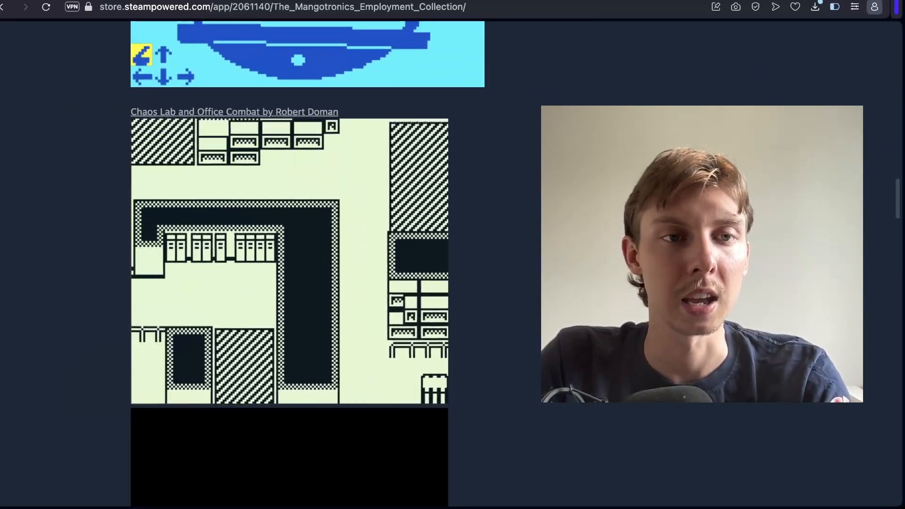
{"action": "scroll", "scroll_direction": "down", "scroll_amount": 3}
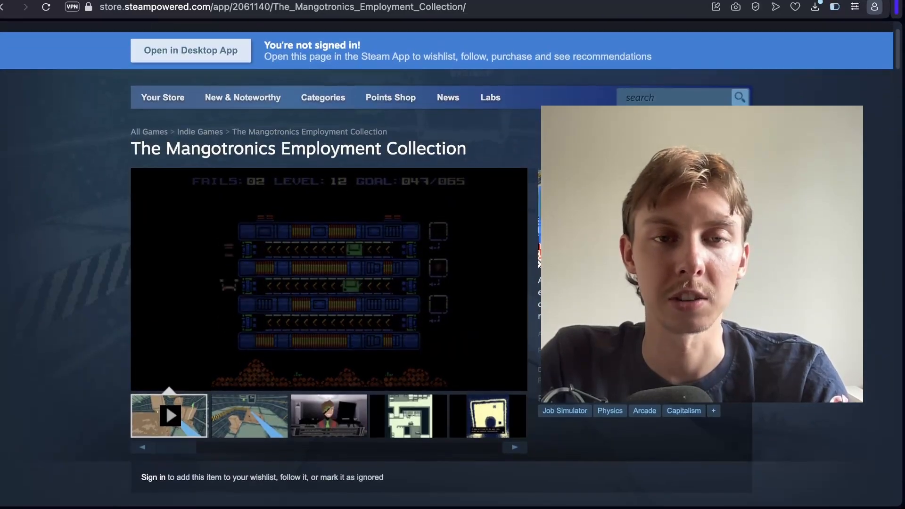
{"action": "scroll", "scroll_direction": "down", "scroll_amount": 3}
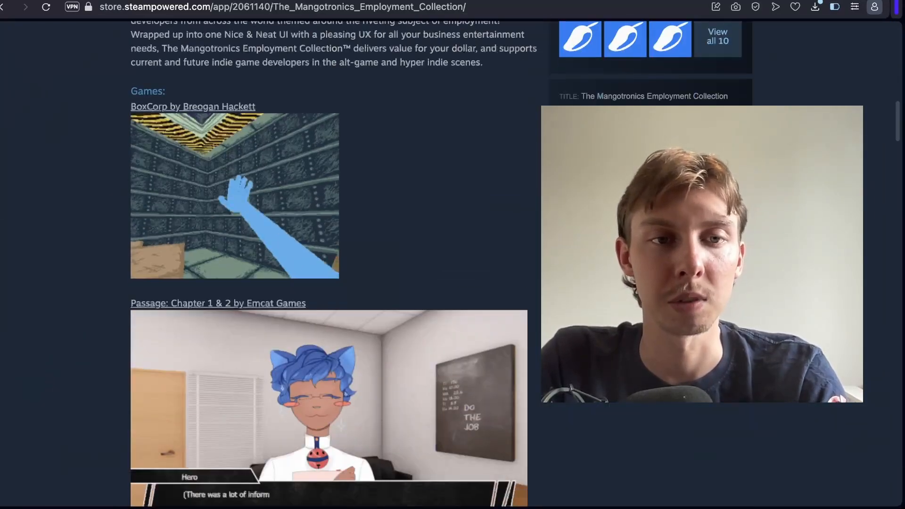
{"action": "scroll", "scroll_direction": "down", "scroll_amount": 3}
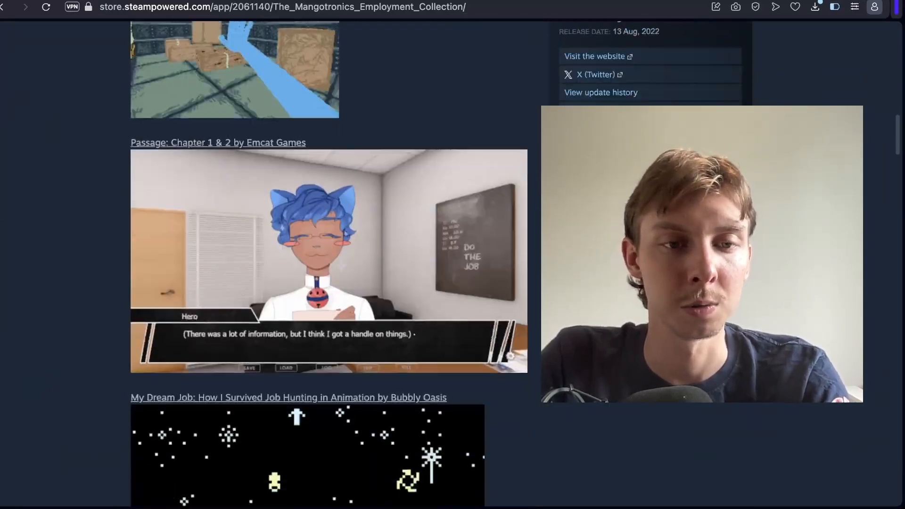
{"action": "scroll", "scroll_direction": "down", "scroll_amount": 3}
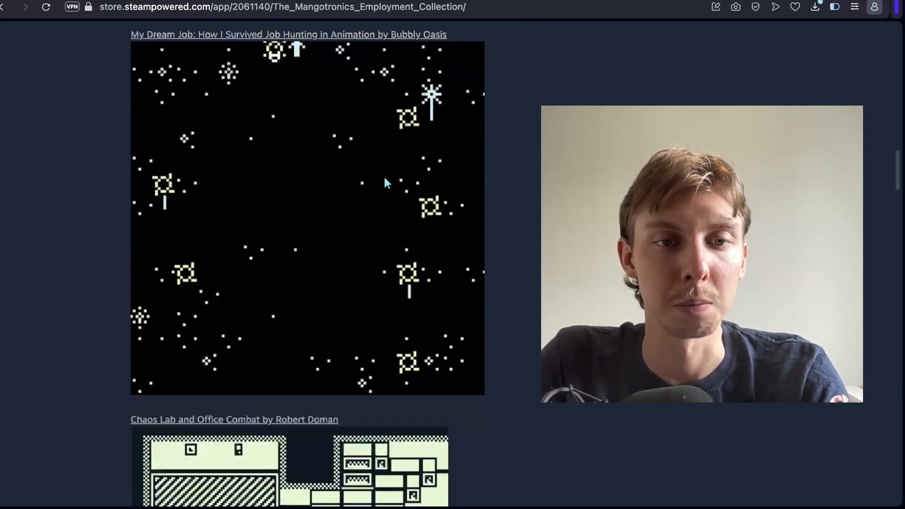
{"action": "scroll", "scroll_direction": "down", "scroll_amount": 3}
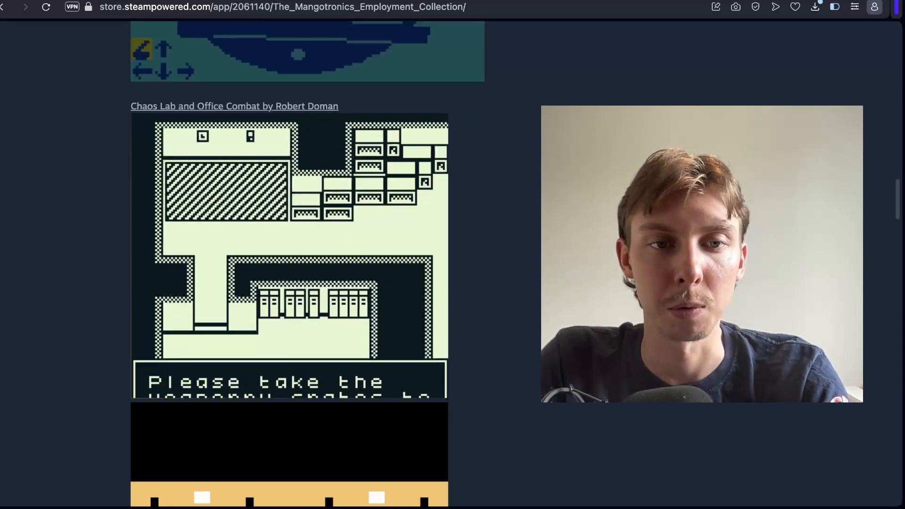
{"action": "scroll", "scroll_direction": "down", "scroll_amount": 3}
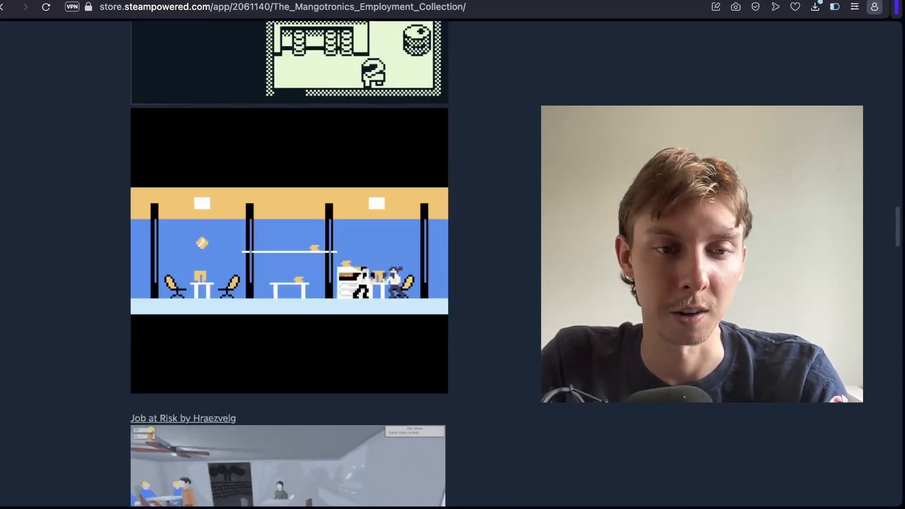
{"action": "scroll", "scroll_direction": "down", "scroll_amount": 3}
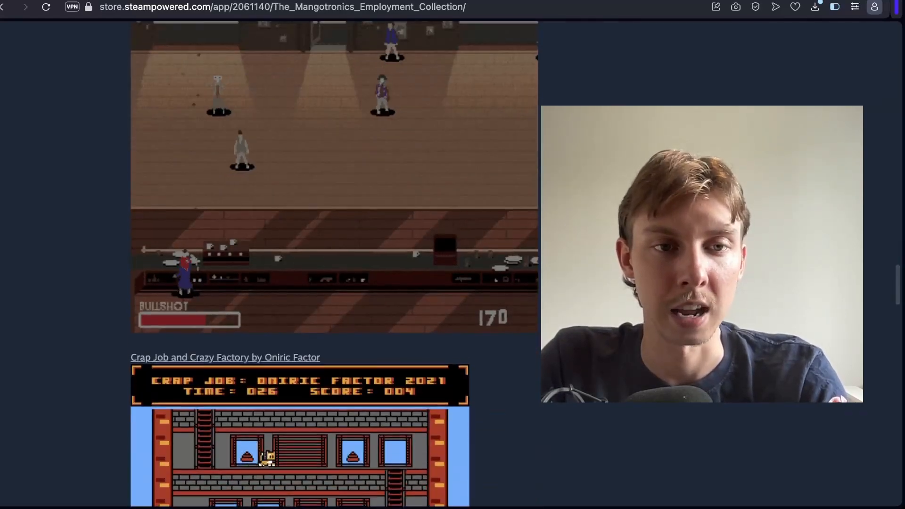
{"action": "scroll", "scroll_direction": "down", "scroll_amount": 3}
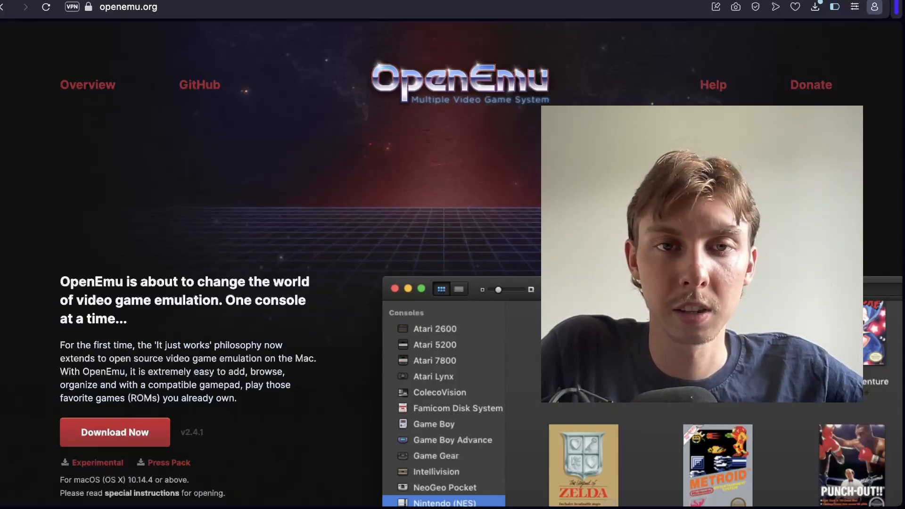
Step: Scroll down the openemu.org homepage to look over its emulation features
{"action": "scroll", "scroll_direction": "down", "scroll_amount": 3}
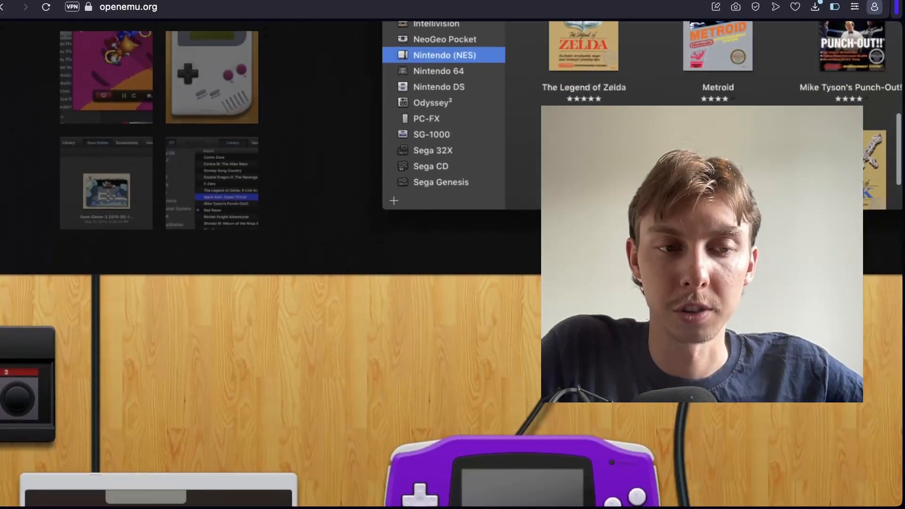
{"action": "scroll", "scroll_direction": "down", "scroll_amount": 3}
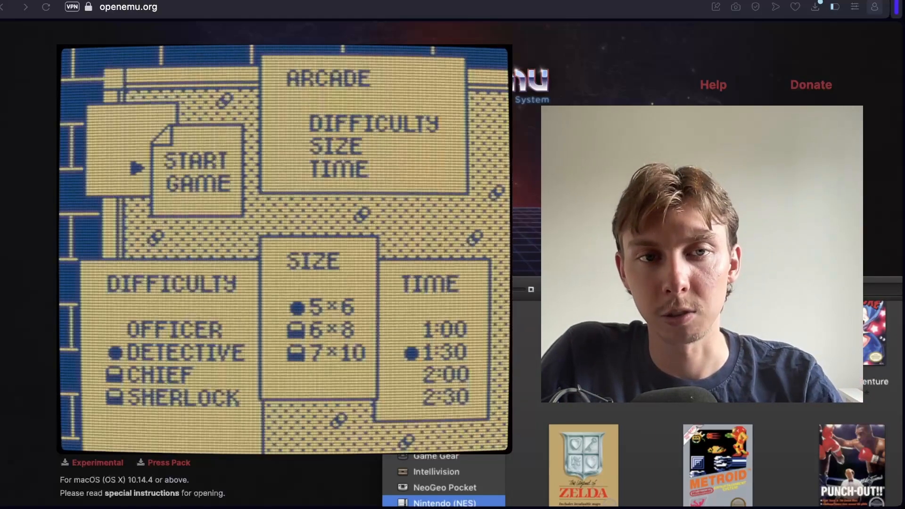
Step: Show the Tiledentity itch.io Download section listing Tiledentity.pocket and Tiledentity.gb, 512 kB each
{"action": "key", "text": "Down"}
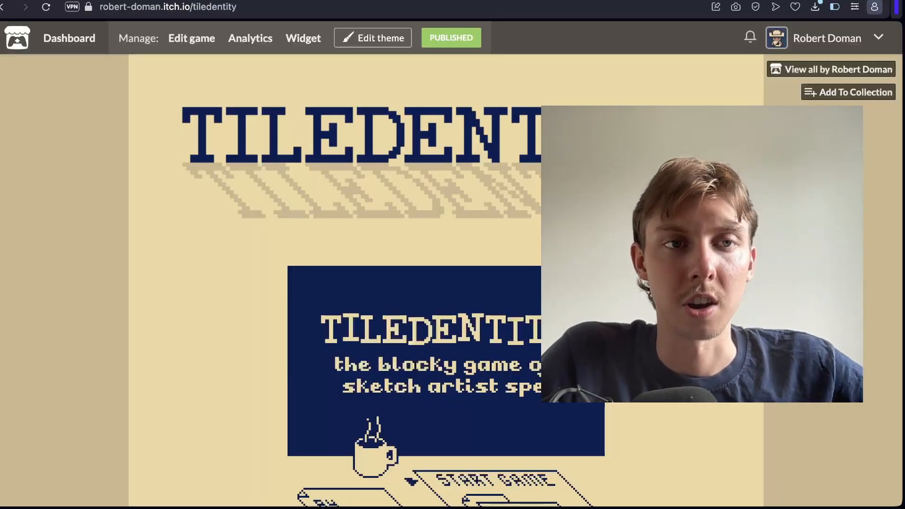
{"action": "scroll", "scroll_direction": "down", "scroll_amount": 3}
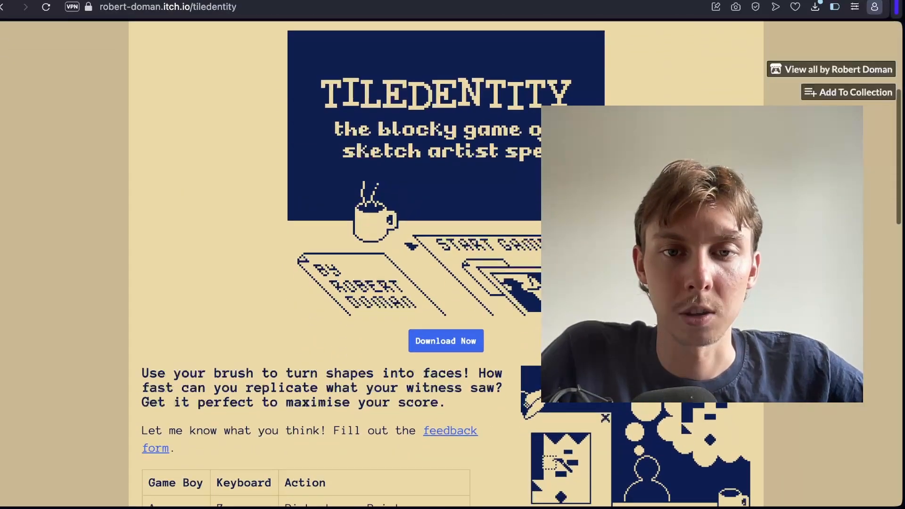
{"action": "scroll", "scroll_direction": "down", "scroll_amount": 3}
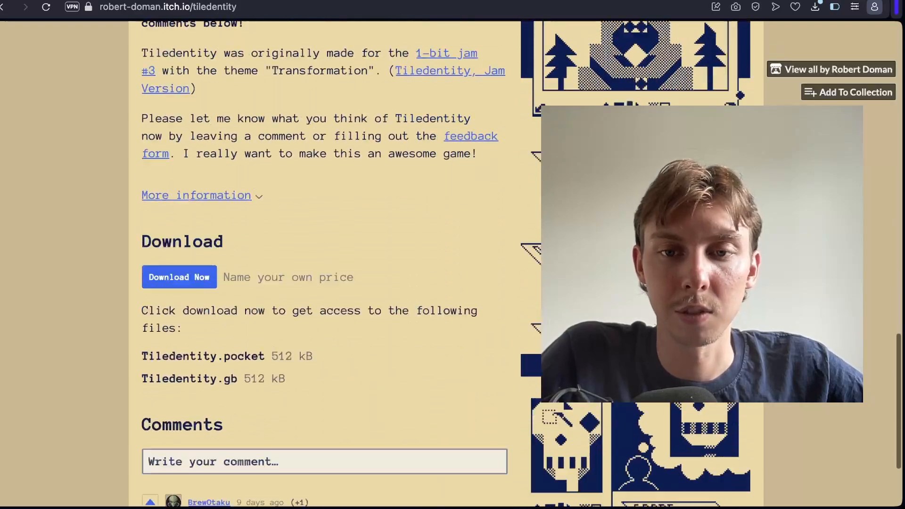
{"action": "scroll", "scroll_direction": "down", "scroll_amount": 3}
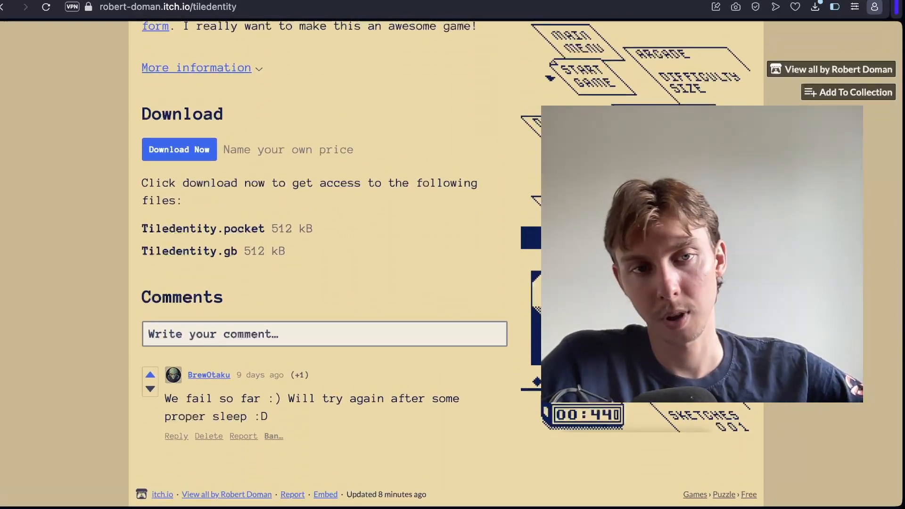